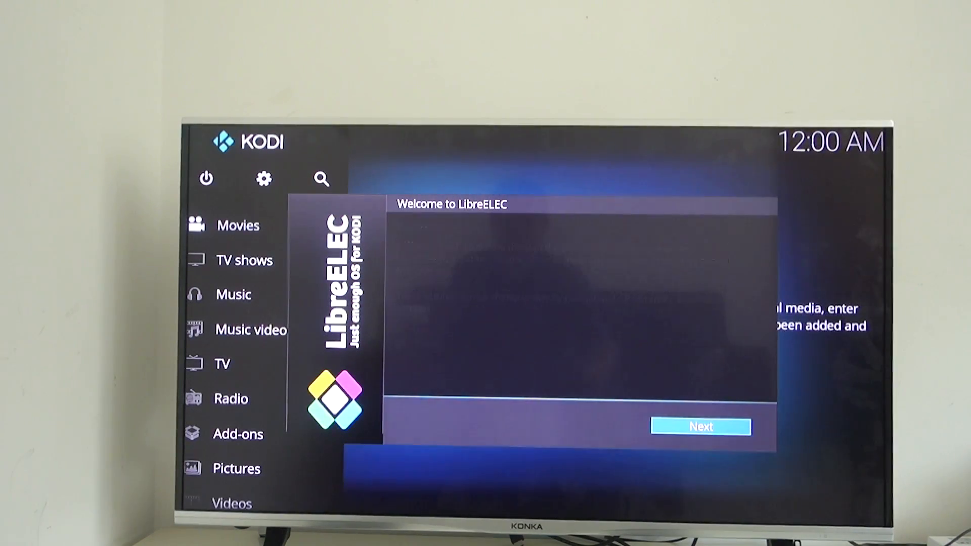
# Step through the LibreELEC welcome wizard's Networking and Sharing pages until it closes.
pyautogui.click(699, 427)
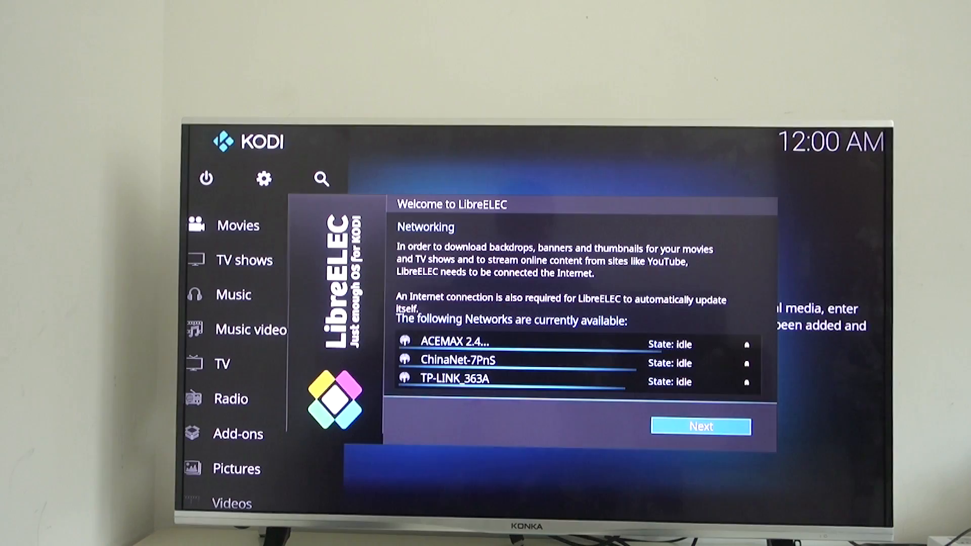
pyautogui.click(700, 426)
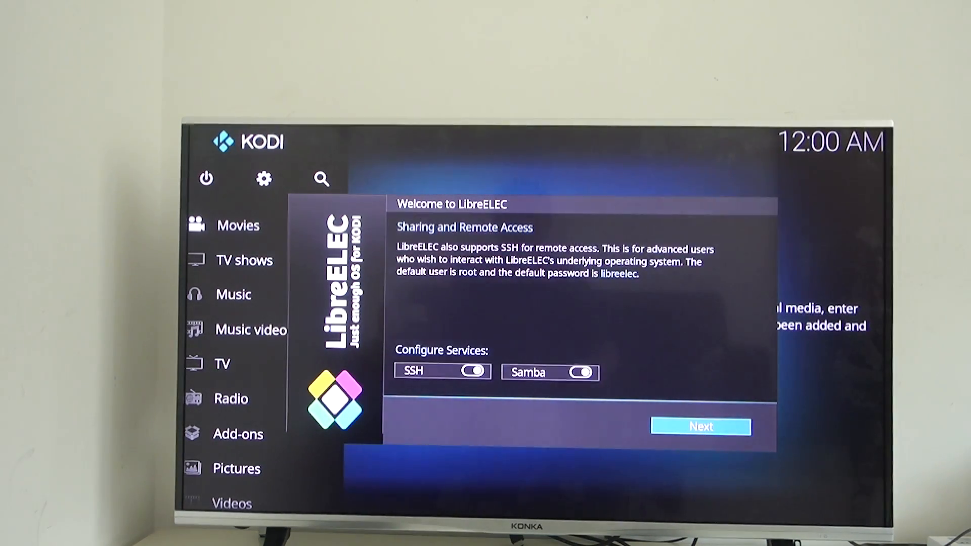
pyautogui.click(700, 427)
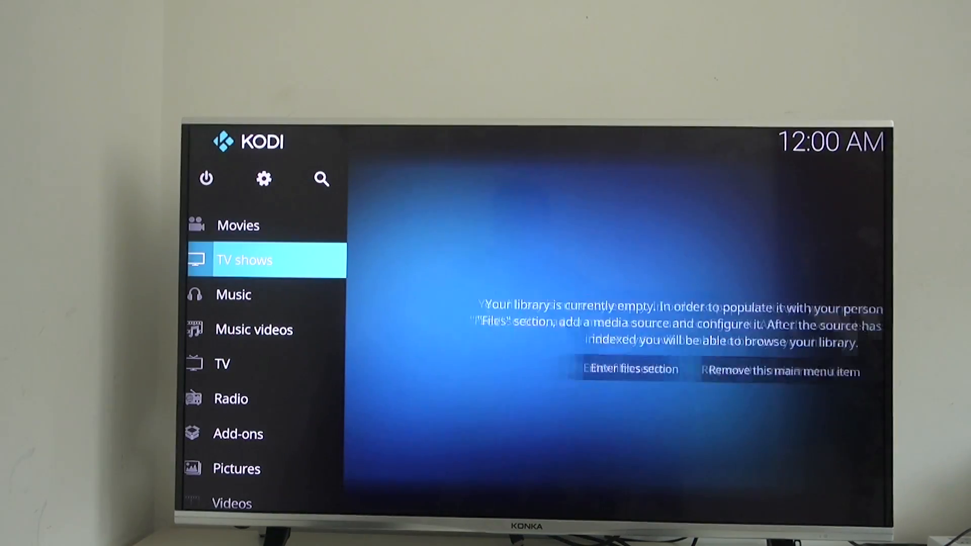
# Open Settings > LibreELEC > Network > Connections to list the wireless networks.
pyautogui.press('Down')
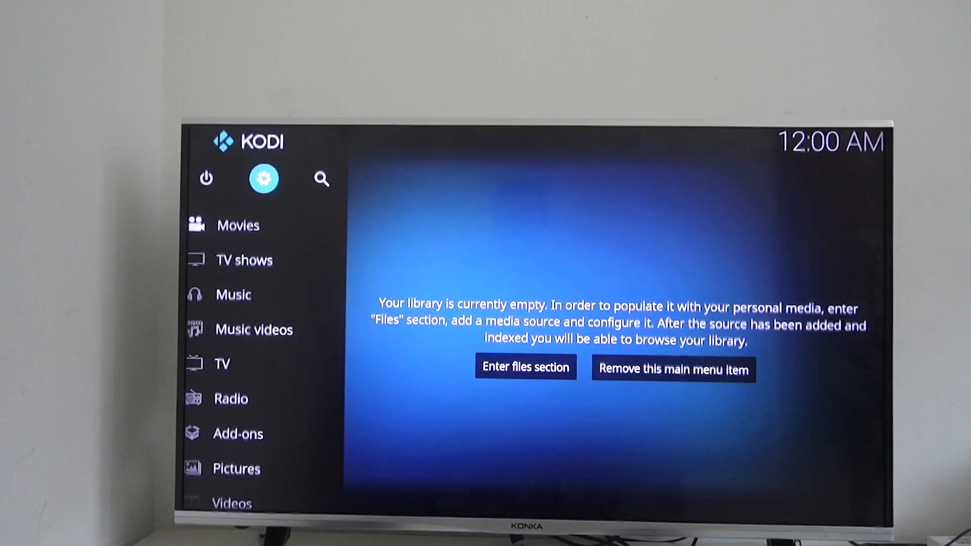
pyautogui.click(263, 179)
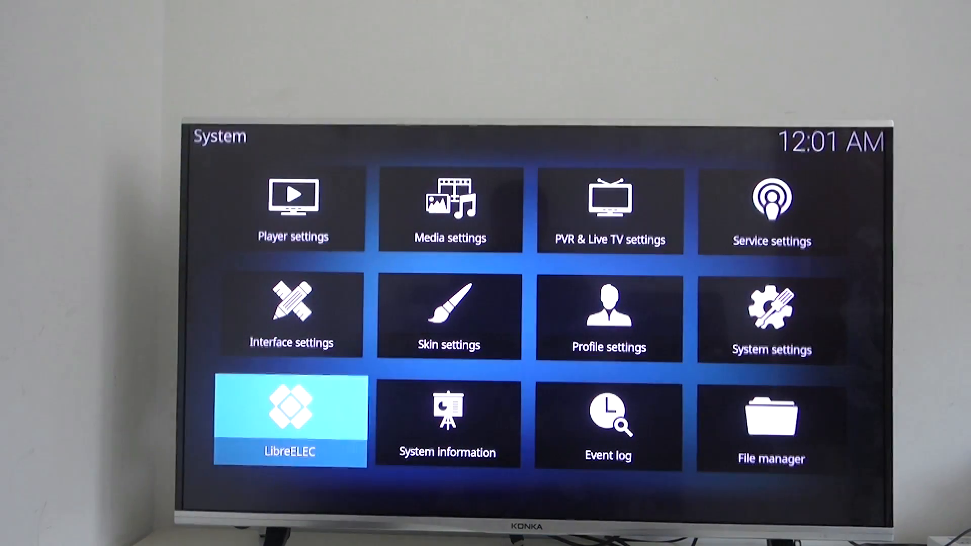
pyautogui.click(290, 418)
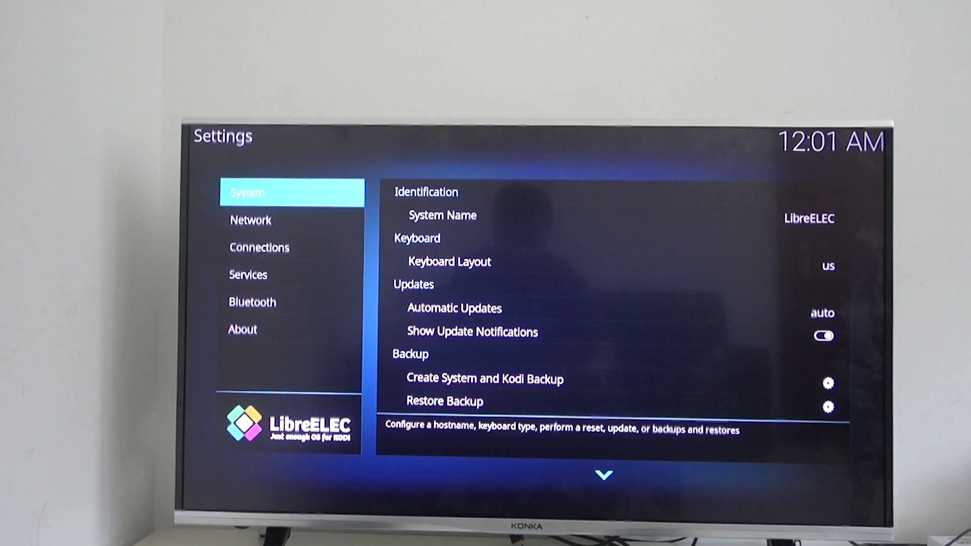
pyautogui.click(250, 220)
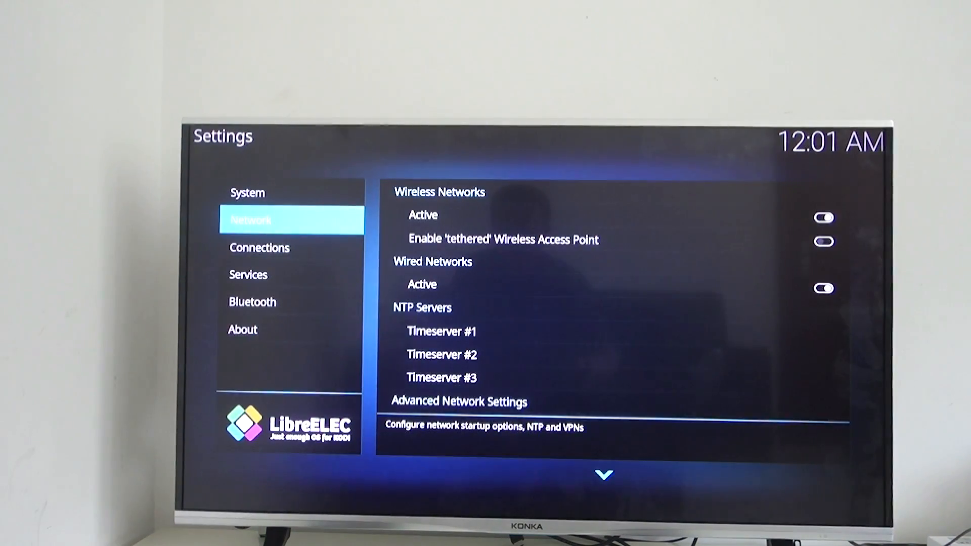
pyautogui.click(259, 248)
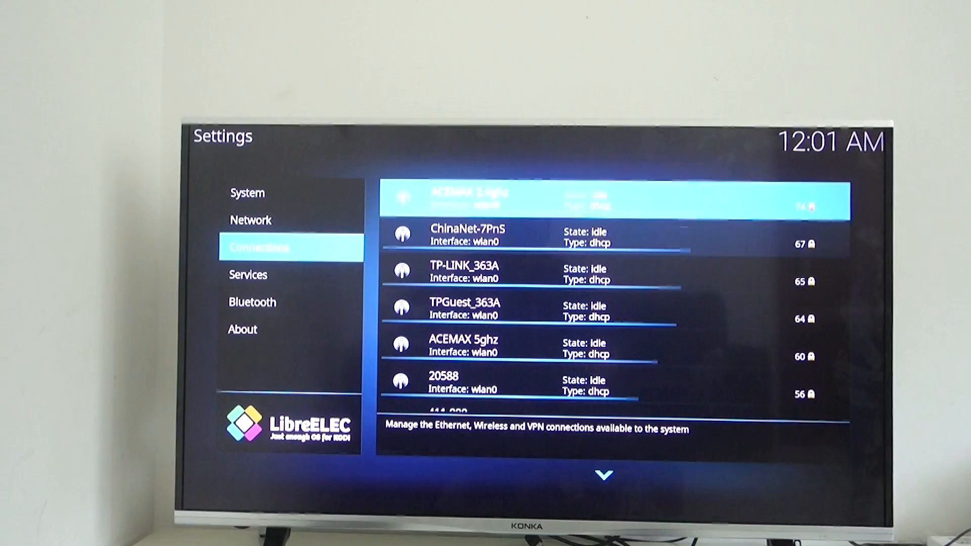
# Select TP-LINK_363A and enter its passphrase on the on-screen keyboard.
pyautogui.press('Down')
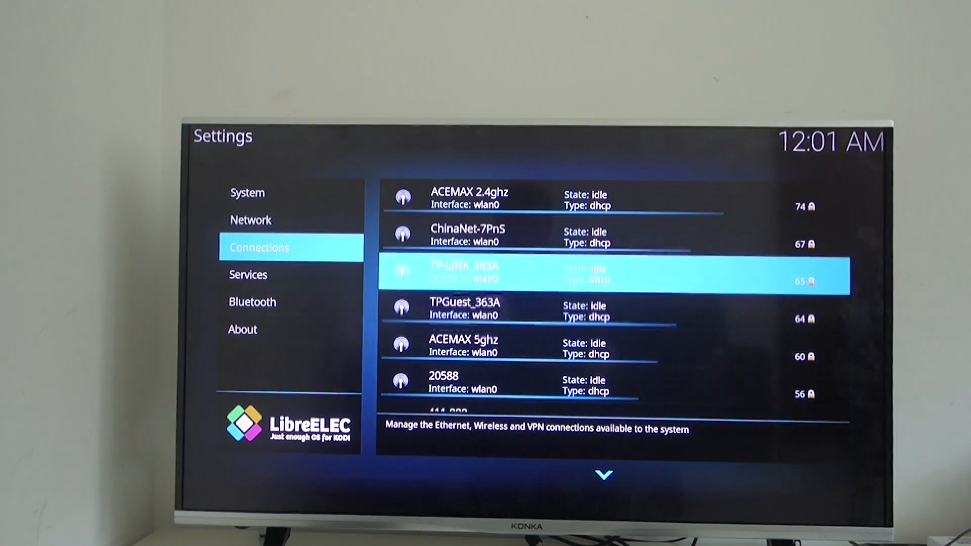
pyautogui.click(464, 274)
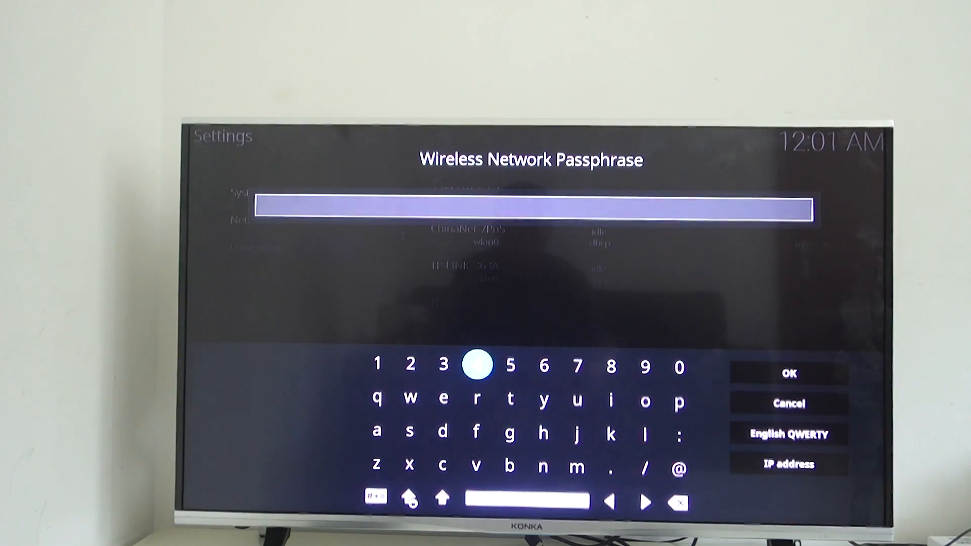
pyautogui.click(543, 366)
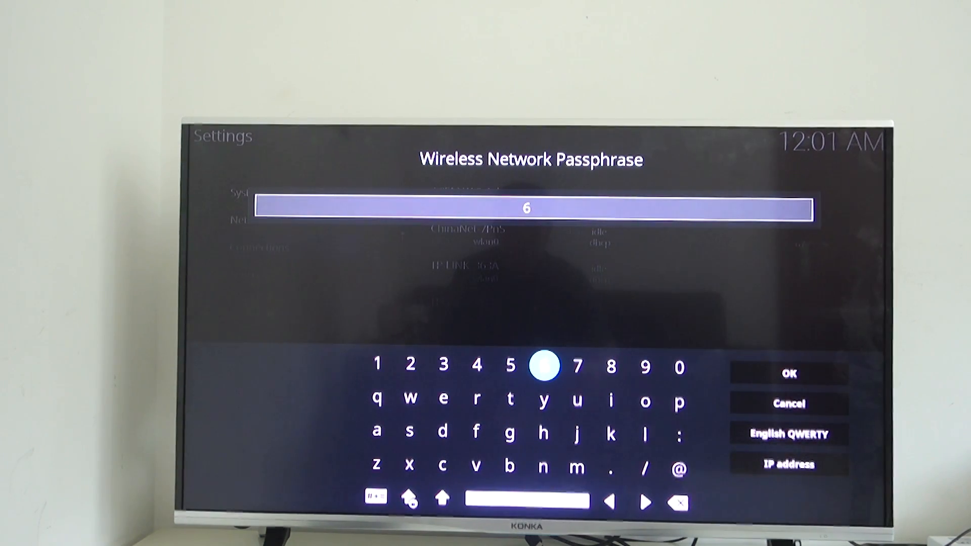
pyautogui.click(544, 366)
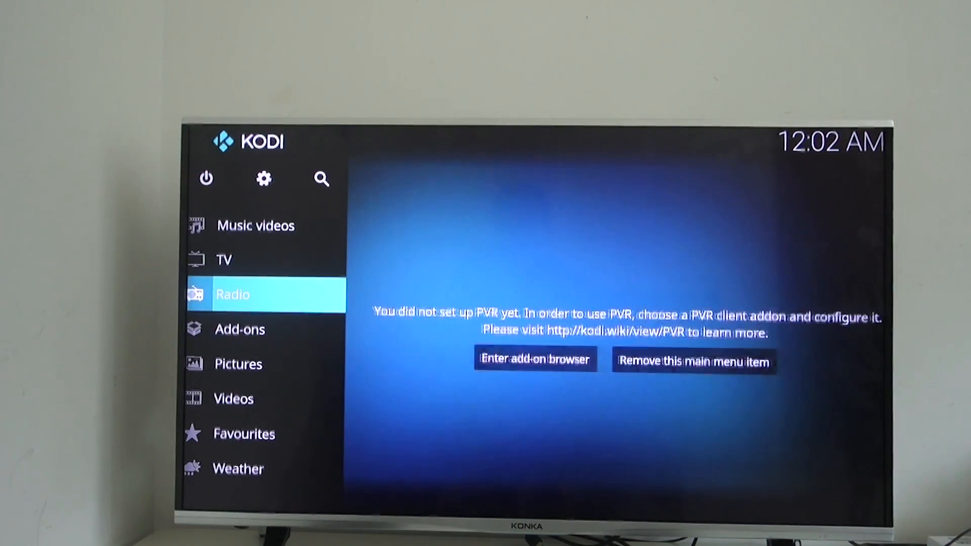
# Open Videos and the USB drive's media source to play its 4K files.
pyautogui.click(233, 399)
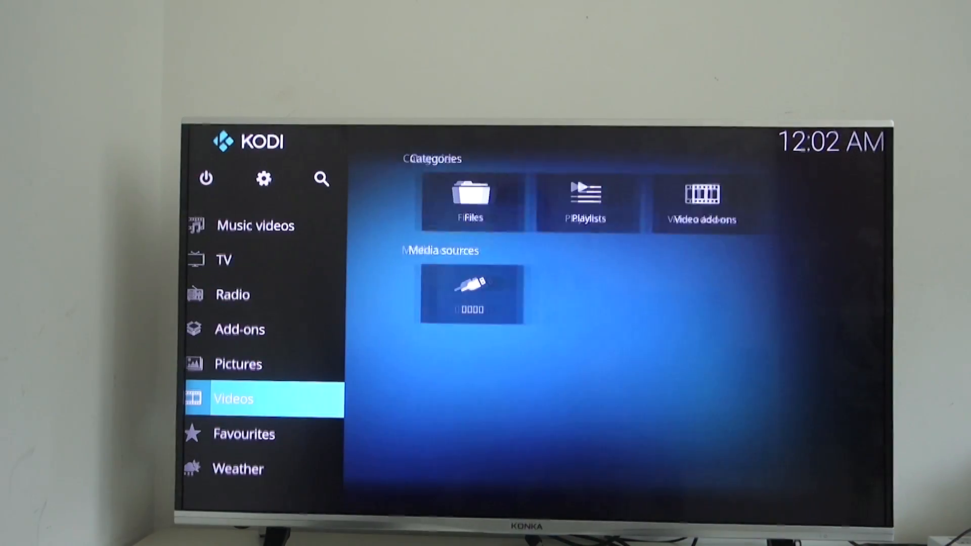
pyautogui.click(470, 198)
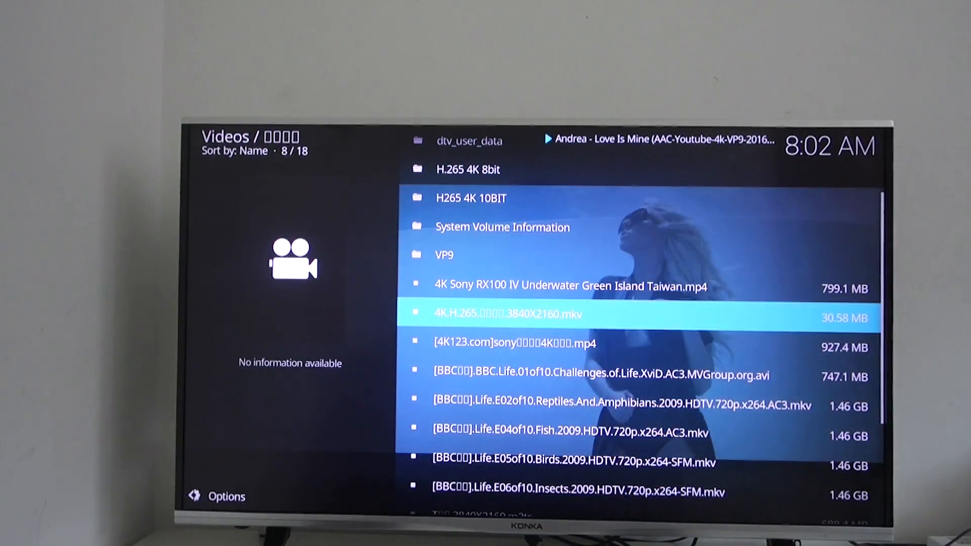
# Return to the playing 4K video from the home menu and stop playback.
pyautogui.click(503, 313)
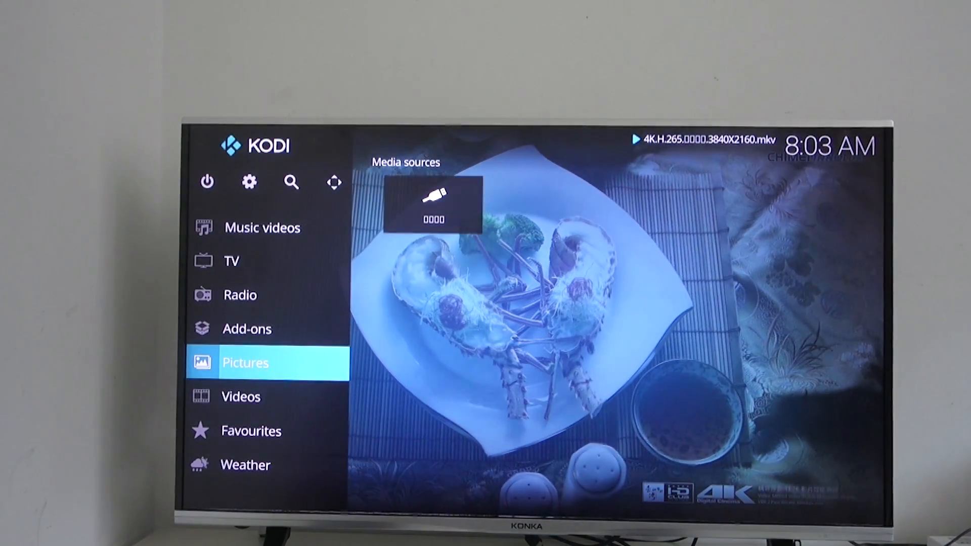
pyautogui.click(240, 397)
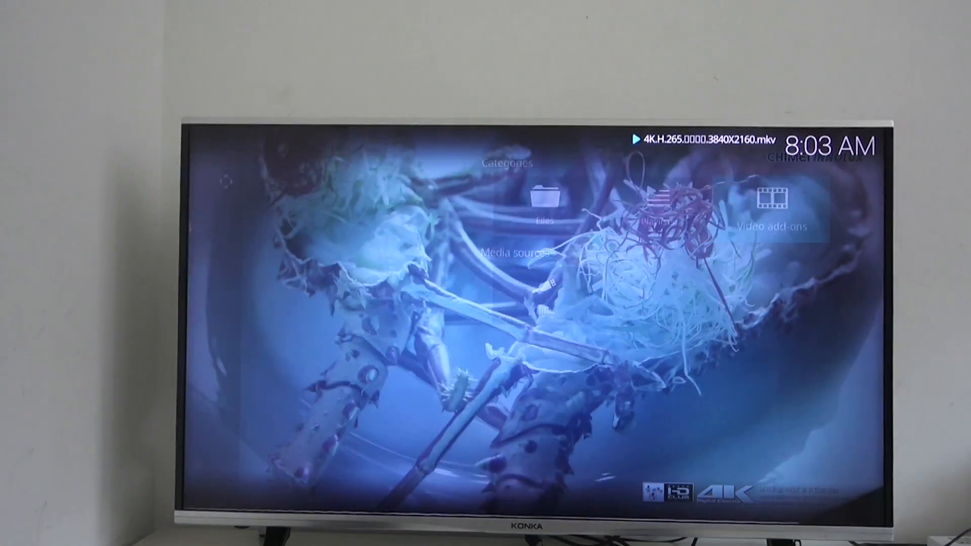
pyautogui.click(770, 205)
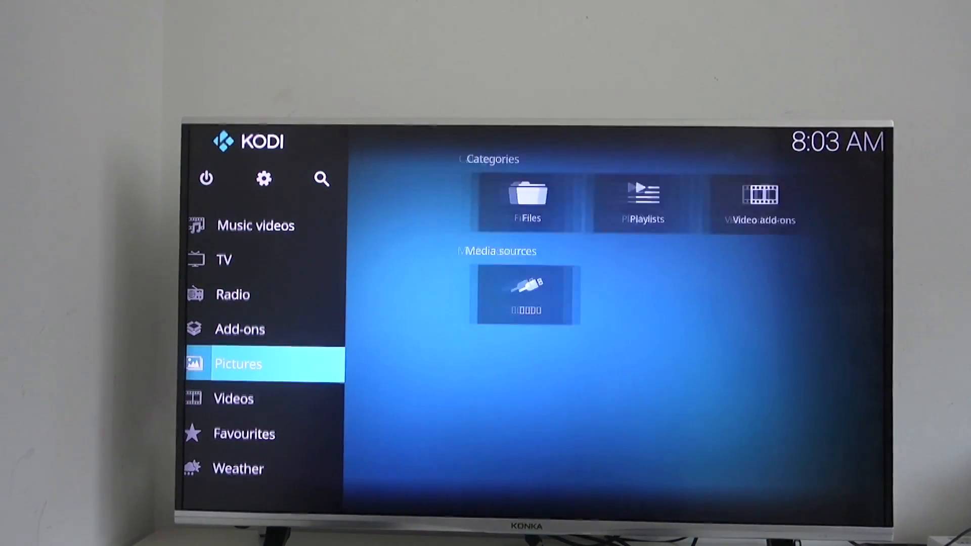
# Browse the Kodi Add-on repository's 353 video add-ons under Install from repository.
pyautogui.click(239, 329)
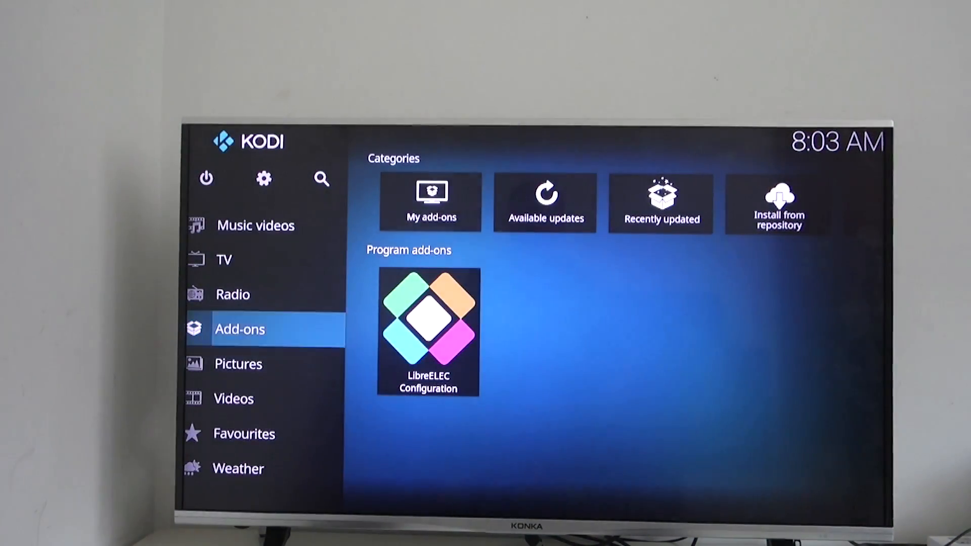
pyautogui.click(777, 204)
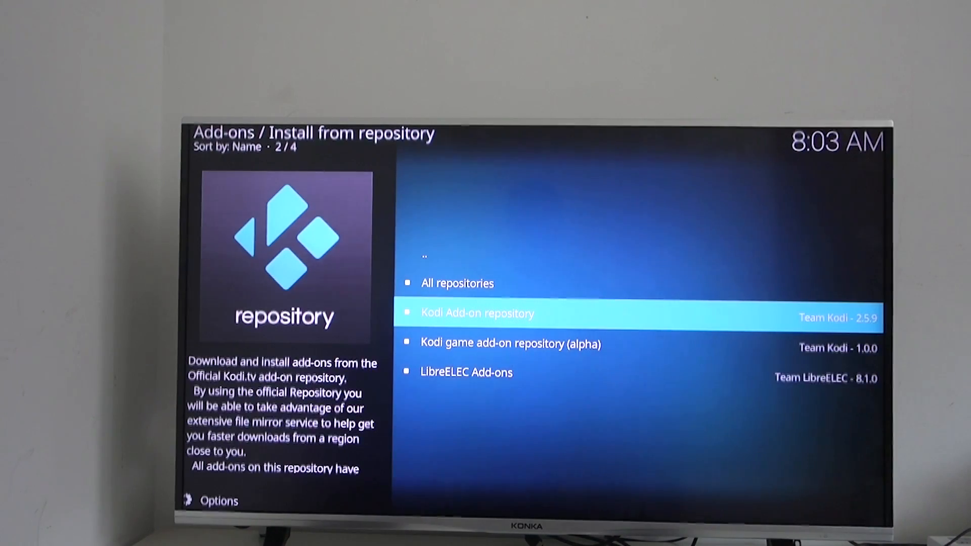
pyautogui.click(478, 312)
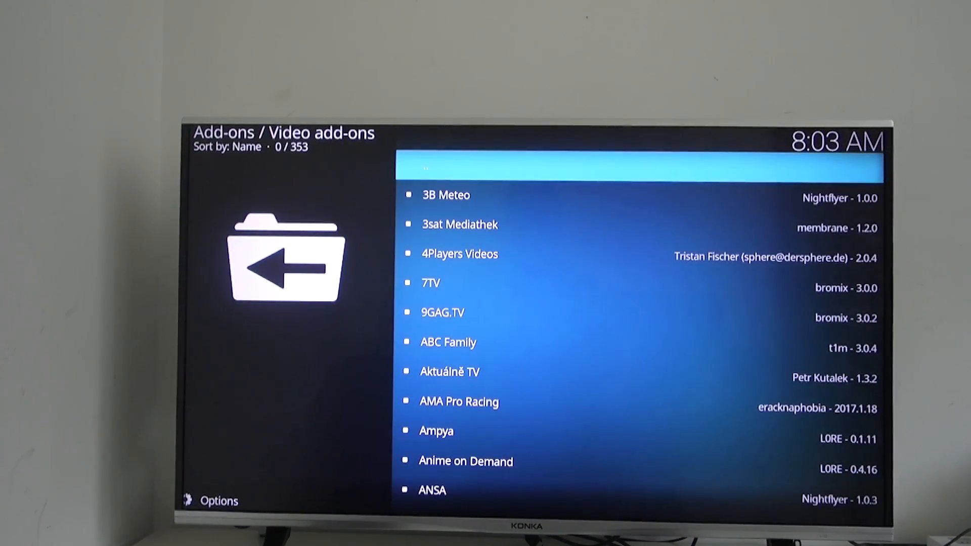
pyautogui.press('down')
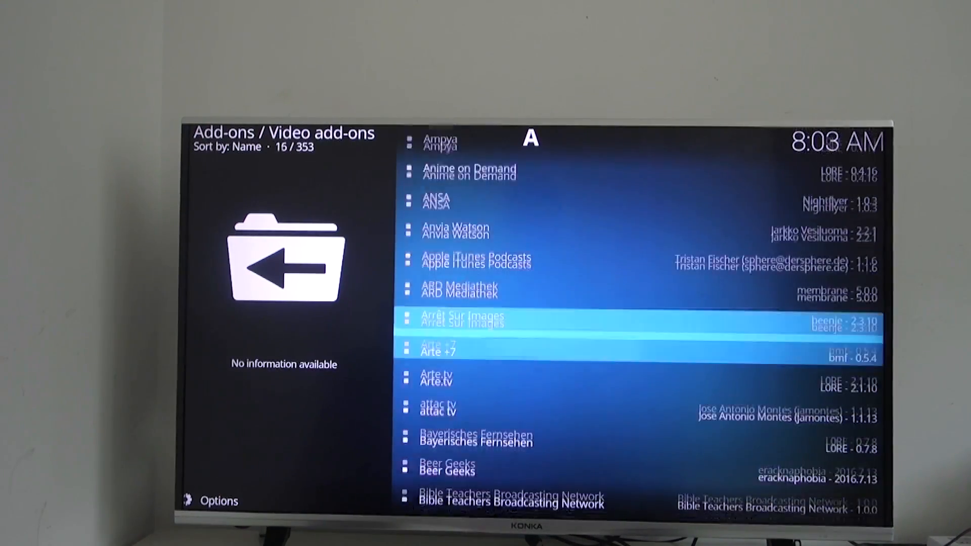
pyautogui.scroll(-3)
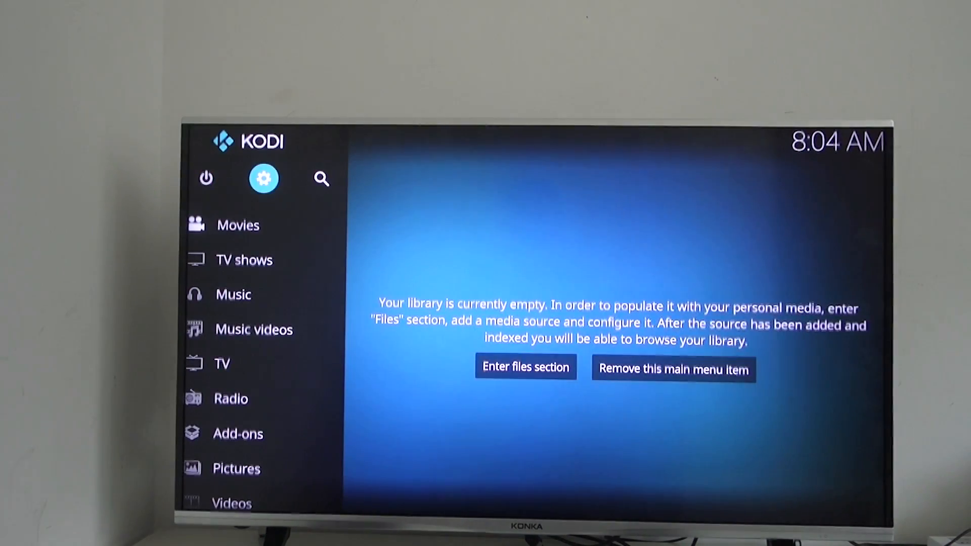
# Open Settings > System information to view the LibreELEC 8.0.0 summary page.
pyautogui.click(263, 179)
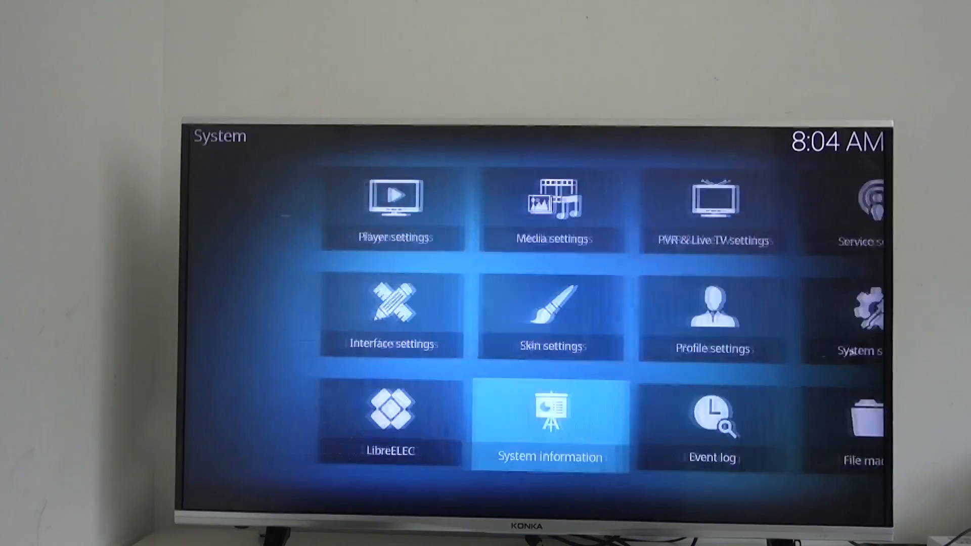
pyautogui.click(549, 412)
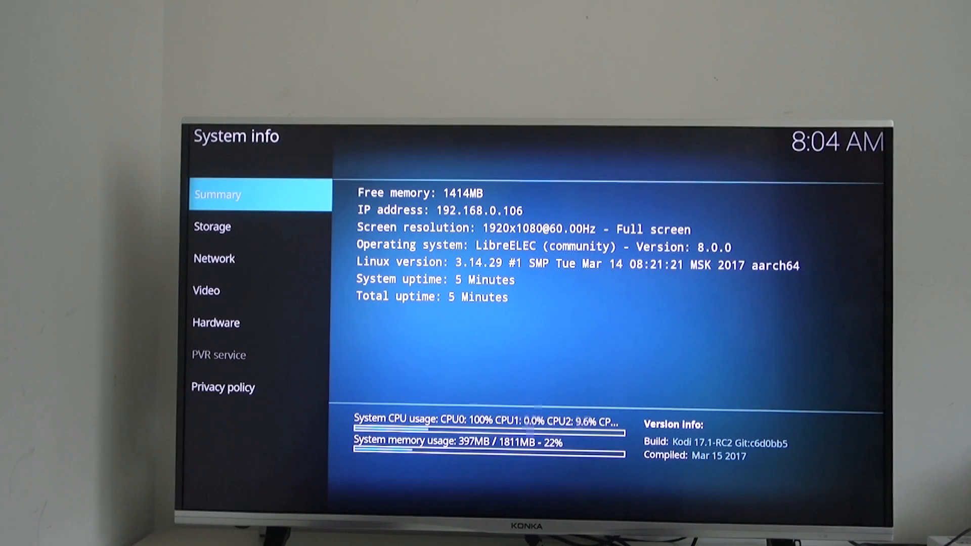